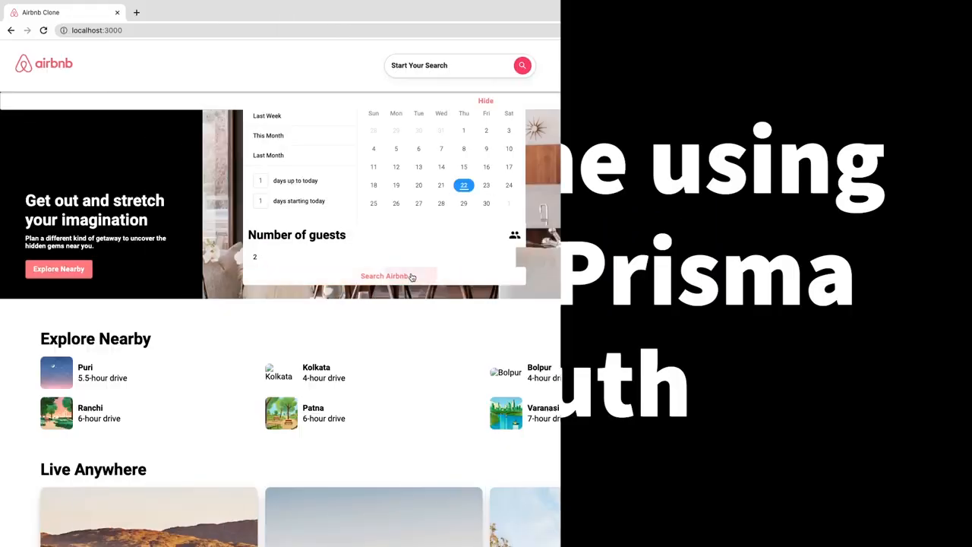
Step: Search stays for 2 guests, 26–30 August, to list 62 London stays nearby
click(385, 276)
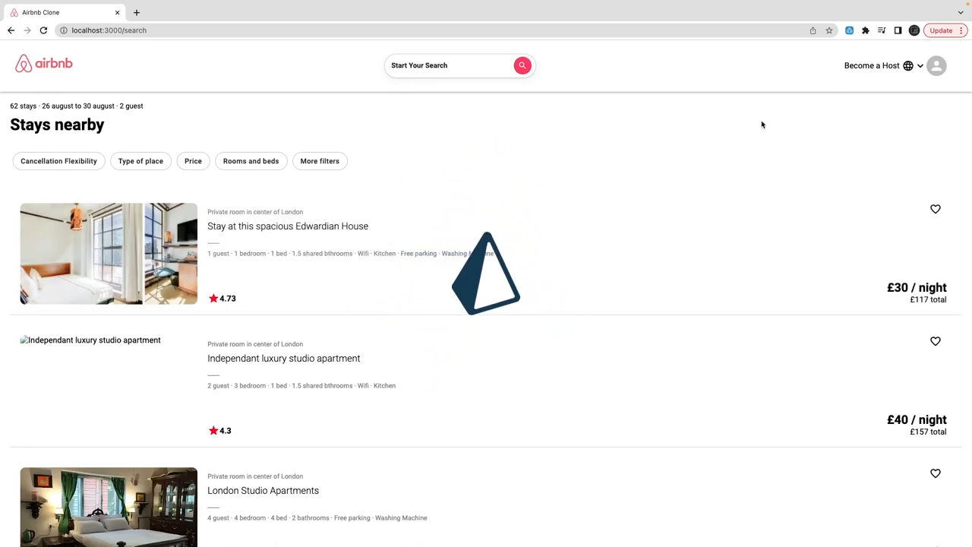
Step: Go back from the search results to the homepage via the airbnb logo
click(43, 63)
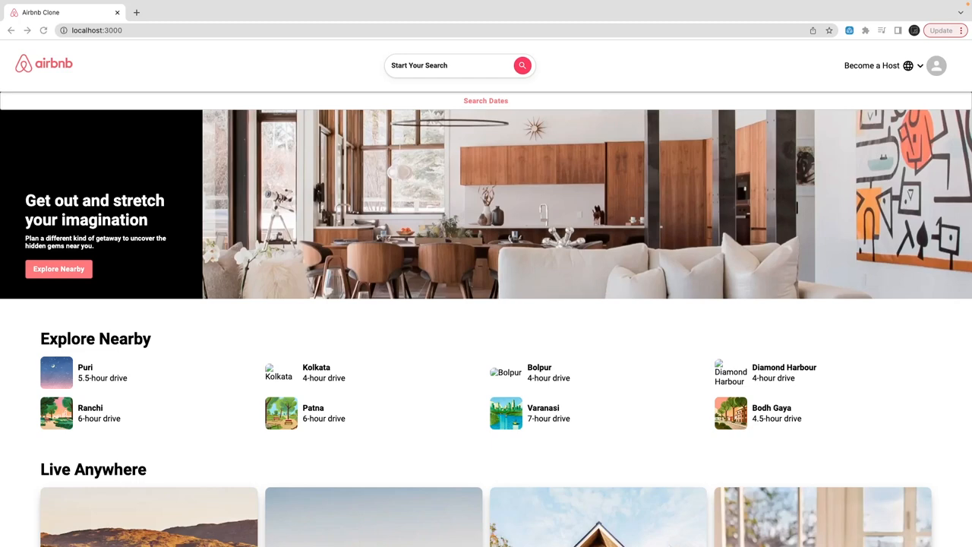
mouse_move(665, 281)
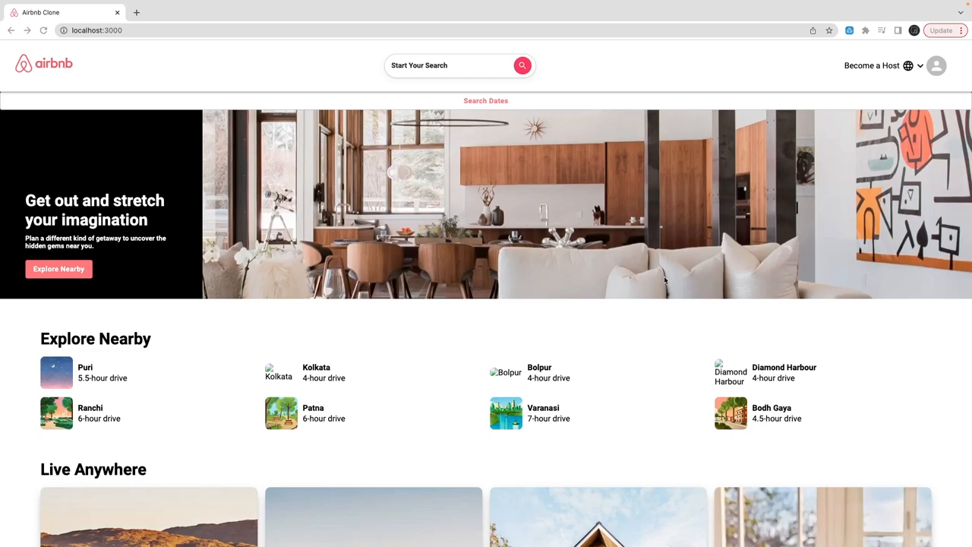
mouse_move(509, 100)
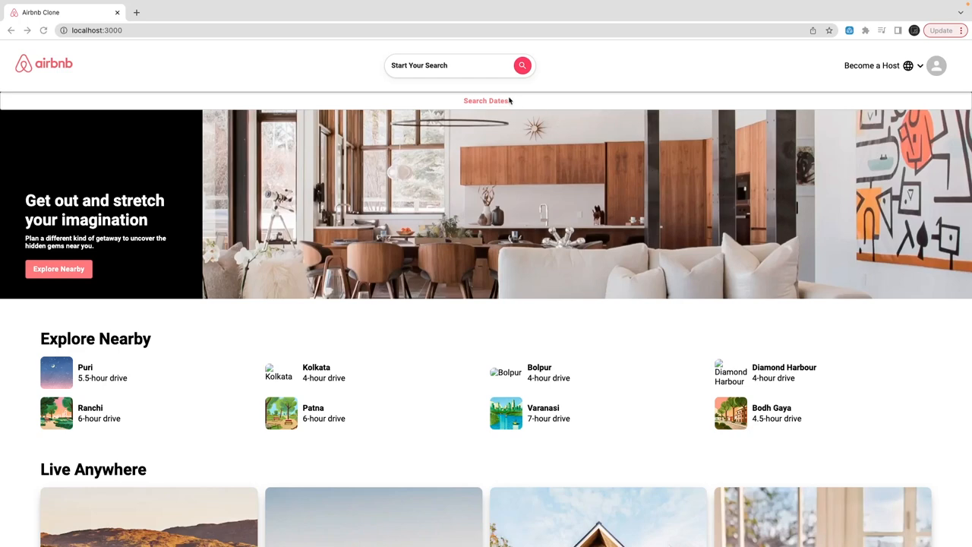
mouse_move(552, 79)
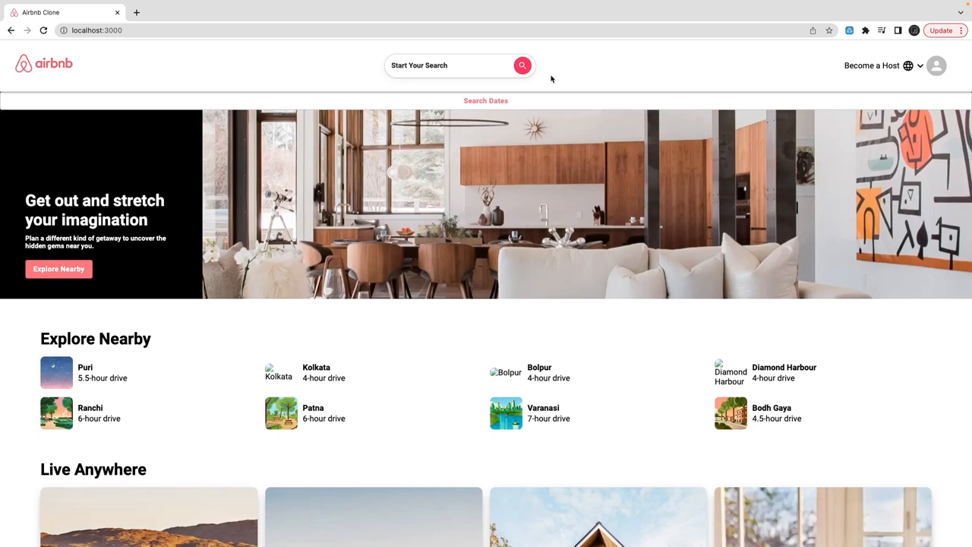
Step: Search again for 2 guests to show the 62-stay listing, then return to the homepage
scroll(down, 3)
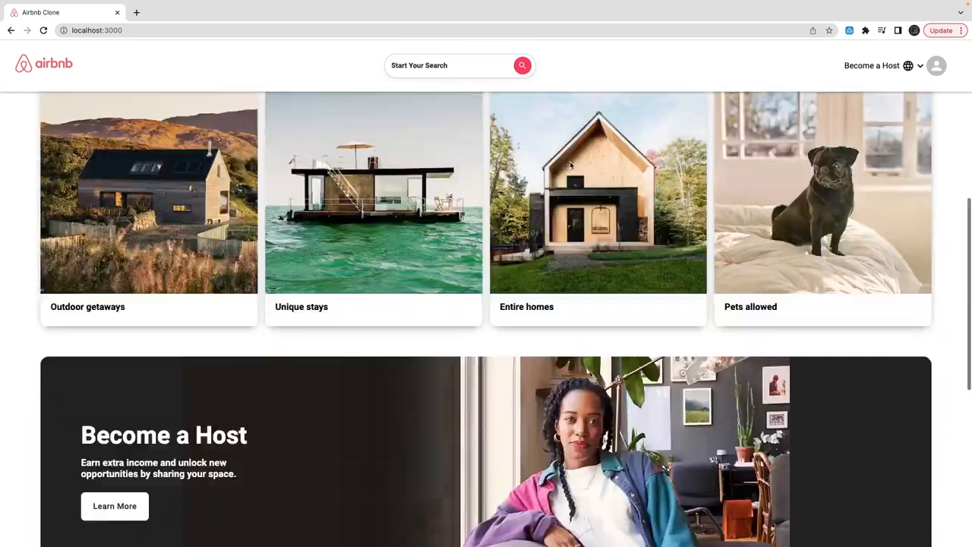
scroll(up, 3)
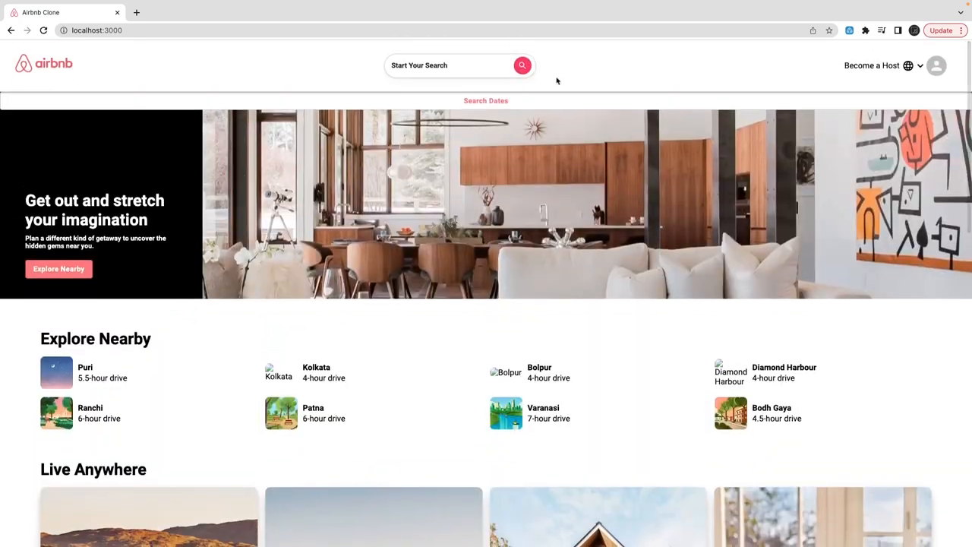
click(485, 100)
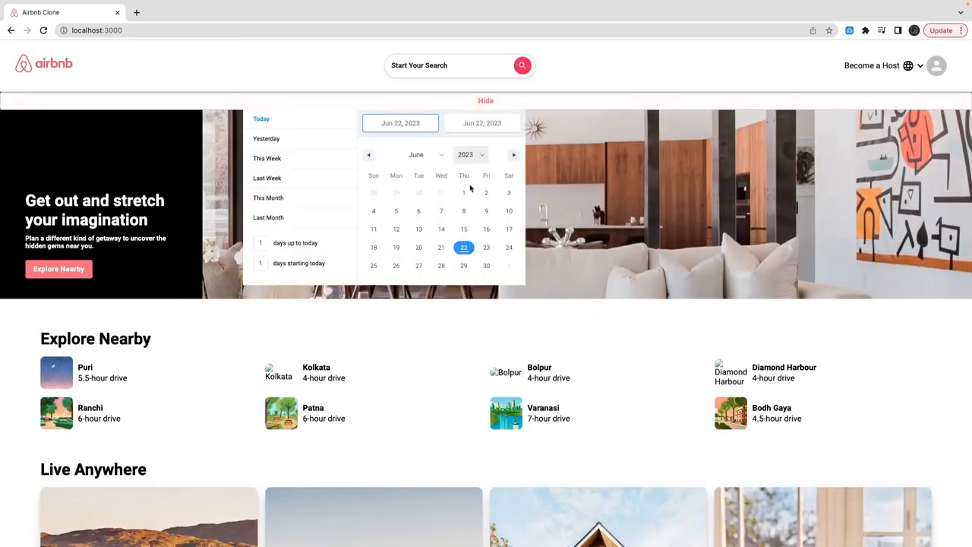
scroll(down, 3)
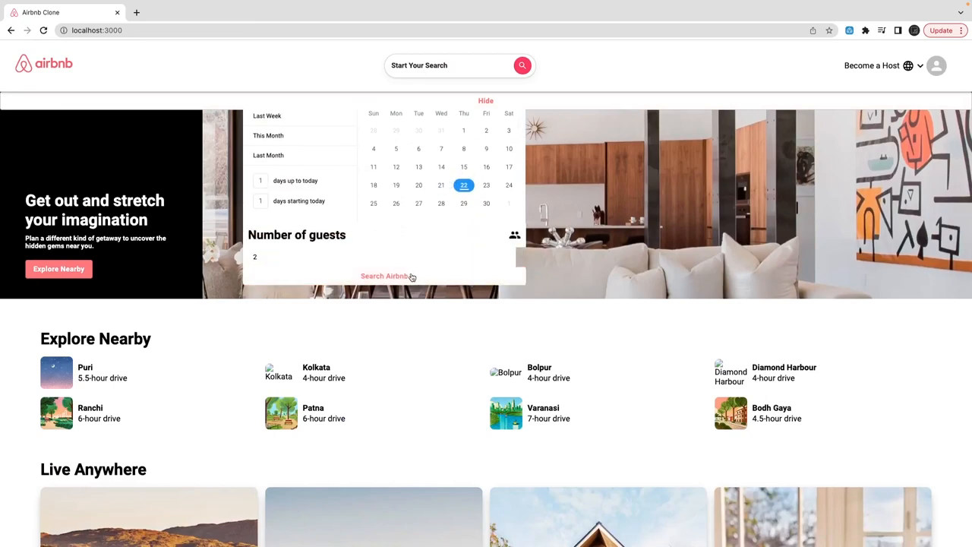
click(384, 275)
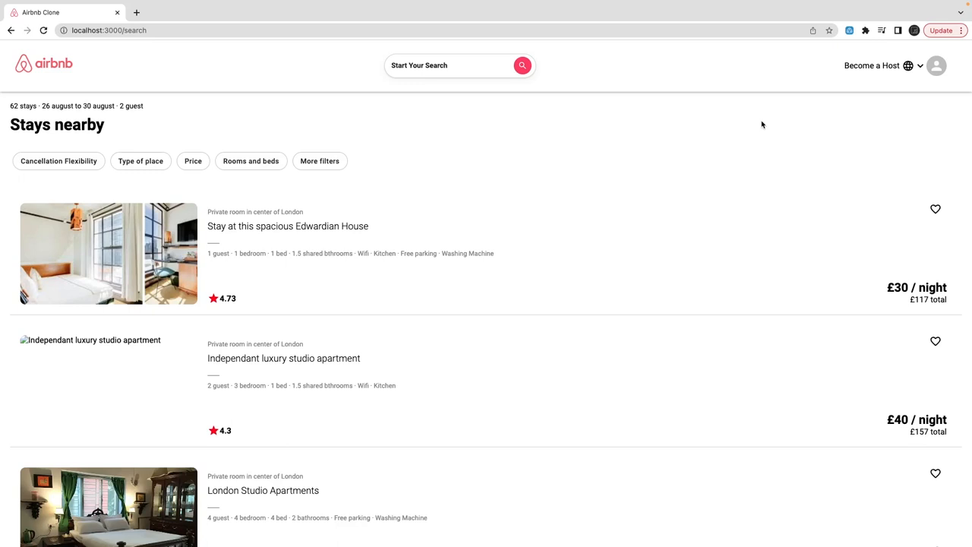
click(43, 64)
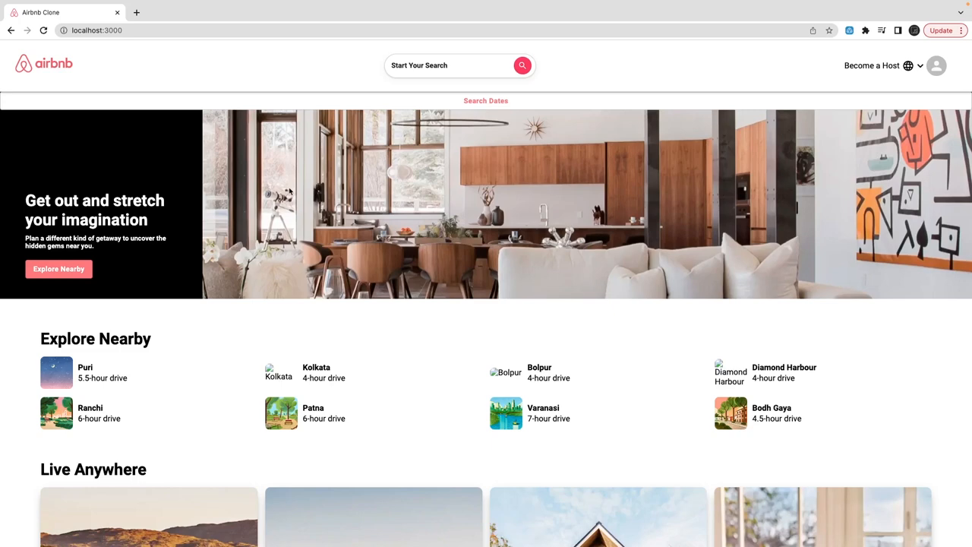
mouse_move(418, 218)
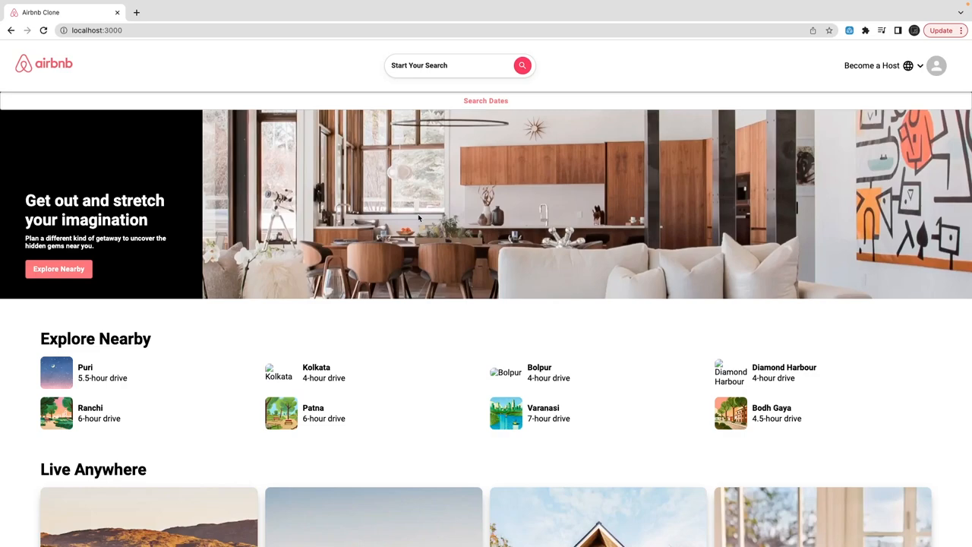
scroll(down, 3)
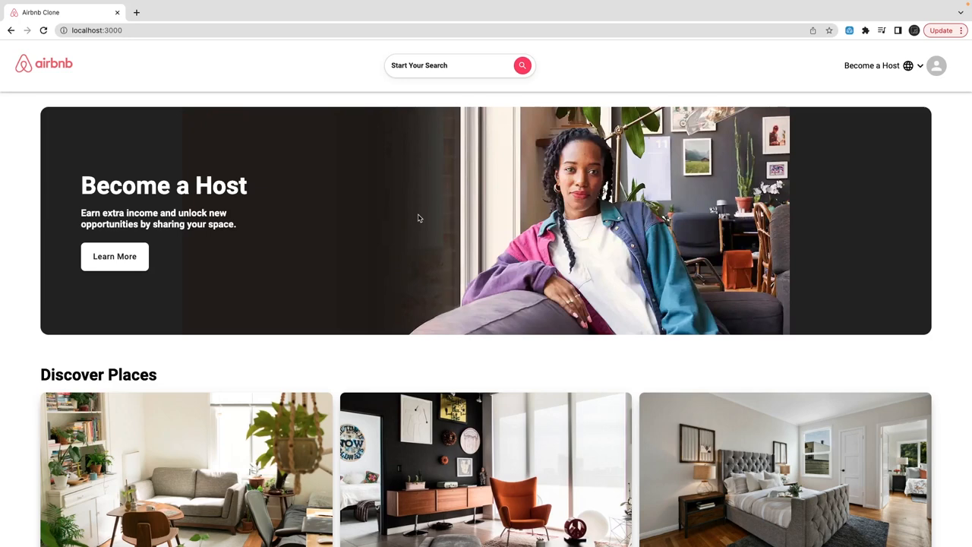
mouse_move(453, 178)
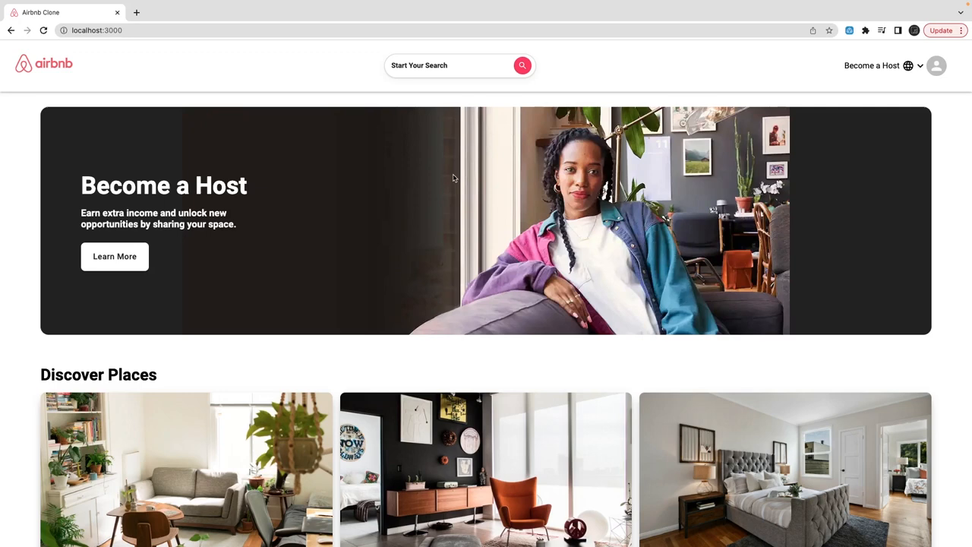